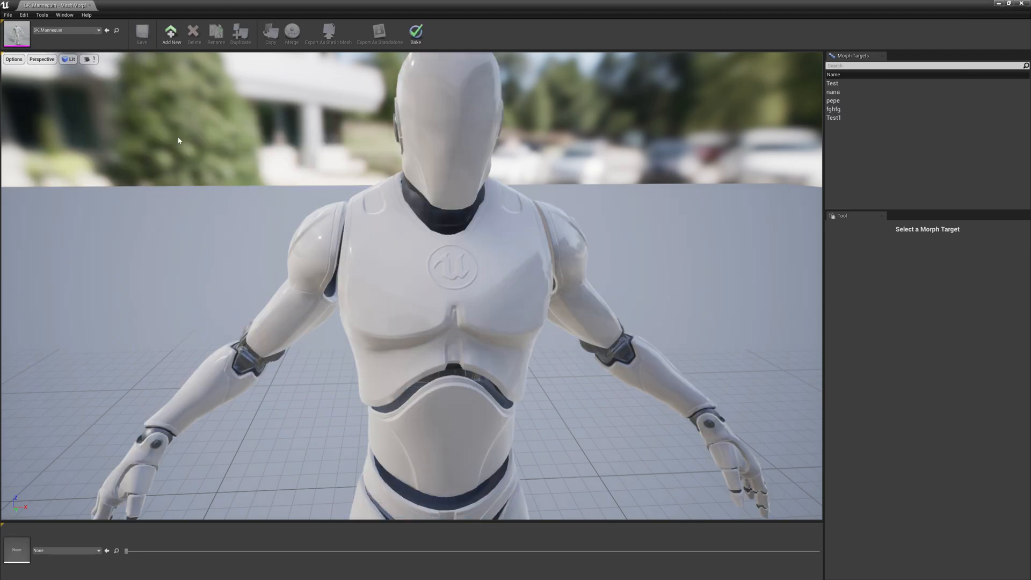
# Open the Test1 morph target in Mesh Morpher for sculpting
pyautogui.click(834, 117)
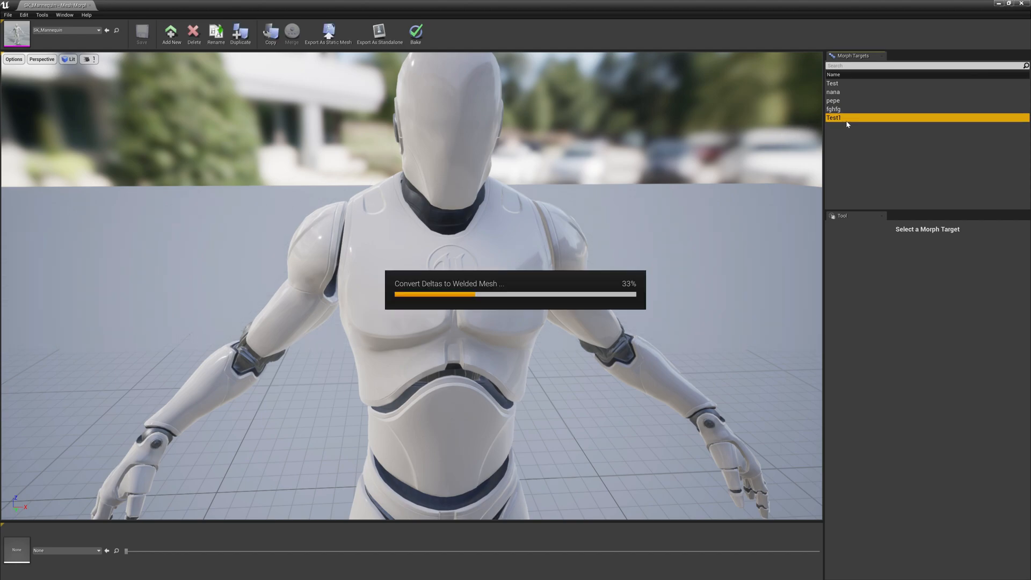
pyautogui.click(834, 117)
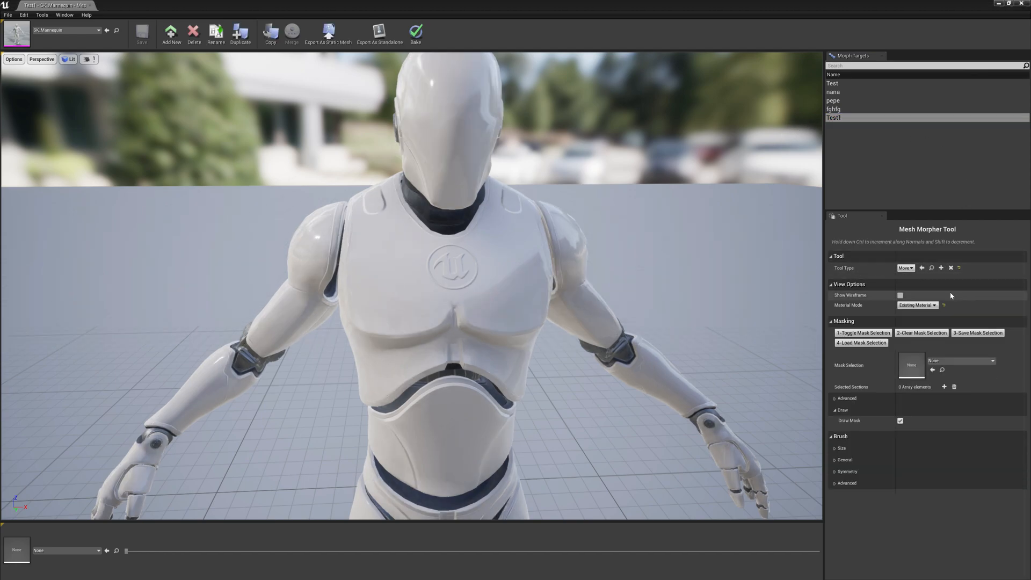
pyautogui.moveTo(854, 387)
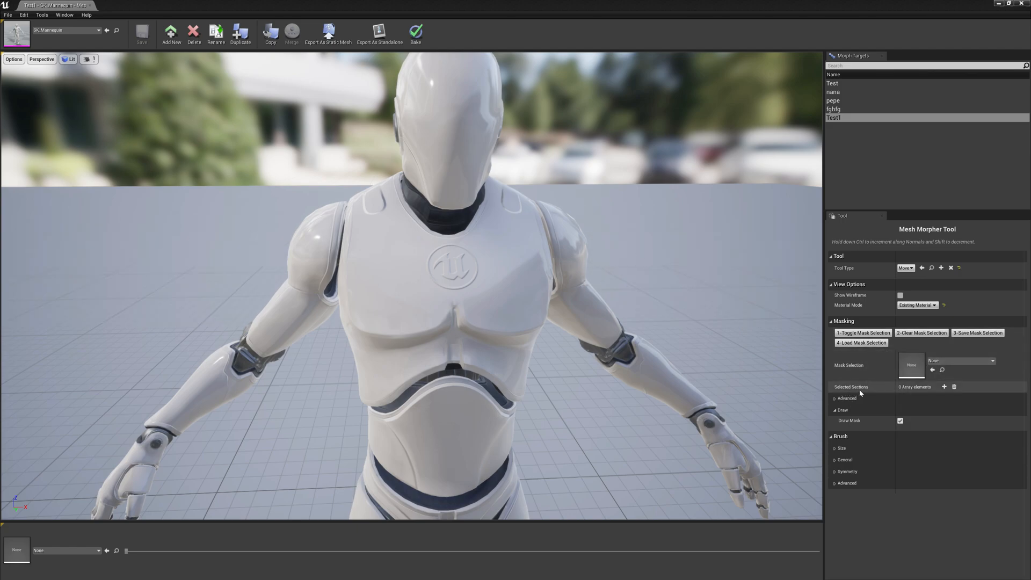
pyautogui.moveTo(944, 386)
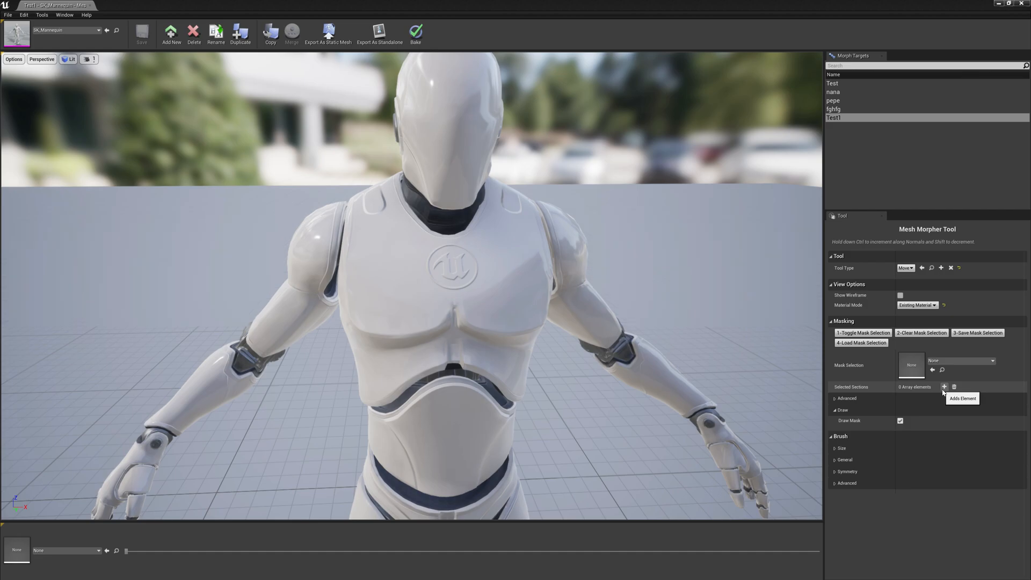
# Add a section element to Selected Sections and test the mask brush
pyautogui.click(944, 387)
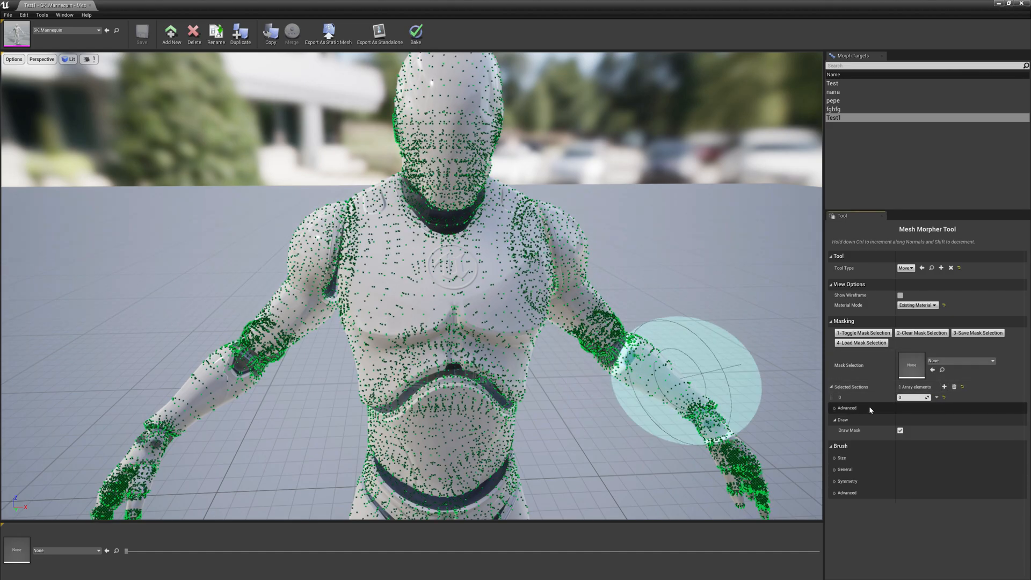
pyautogui.moveTo(499, 246)
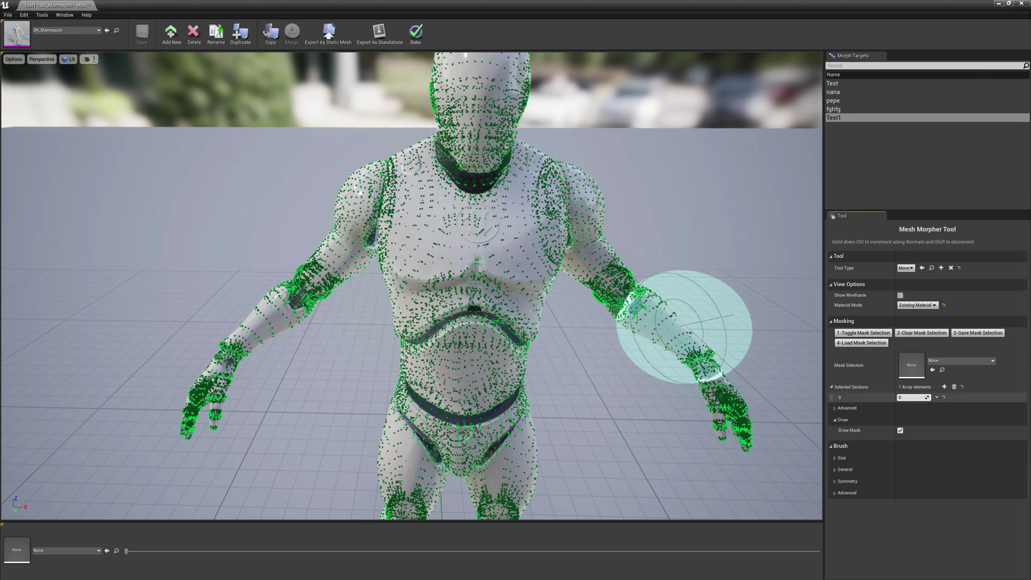
pyautogui.click(912, 397)
pyautogui.write('1')
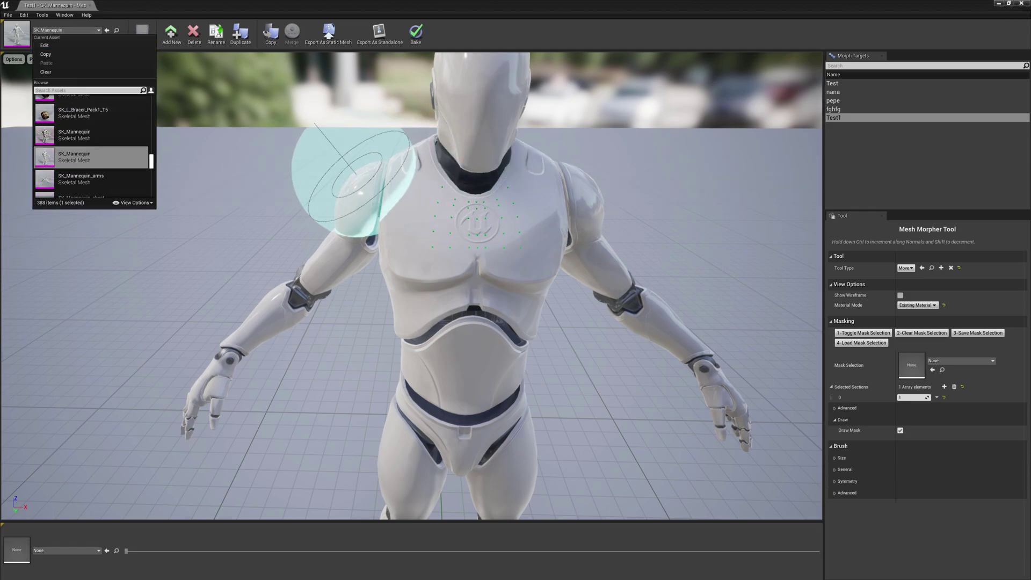
# Search for 'ginel' and load the face mesh's Test morph target
pyautogui.write('ginel')
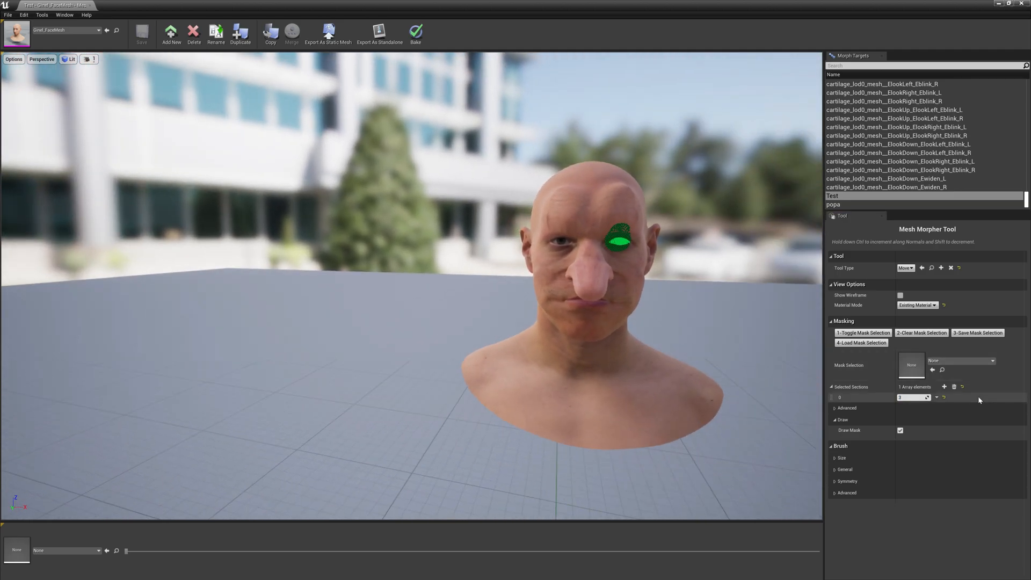
# Add Selected Sections elements set to 4, 5 and 6 to mask both eyes
pyautogui.click(944, 387)
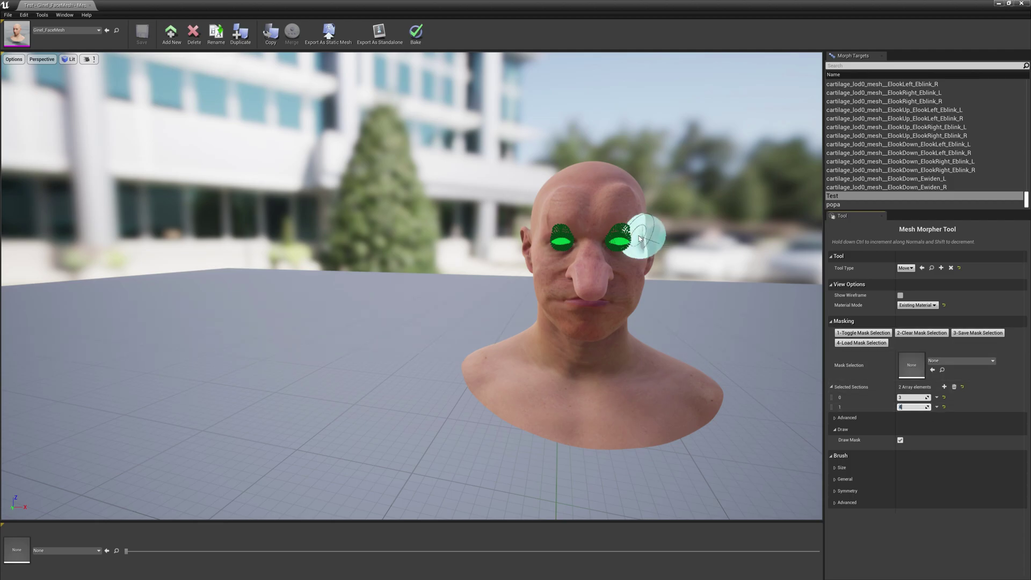
pyautogui.click(944, 386)
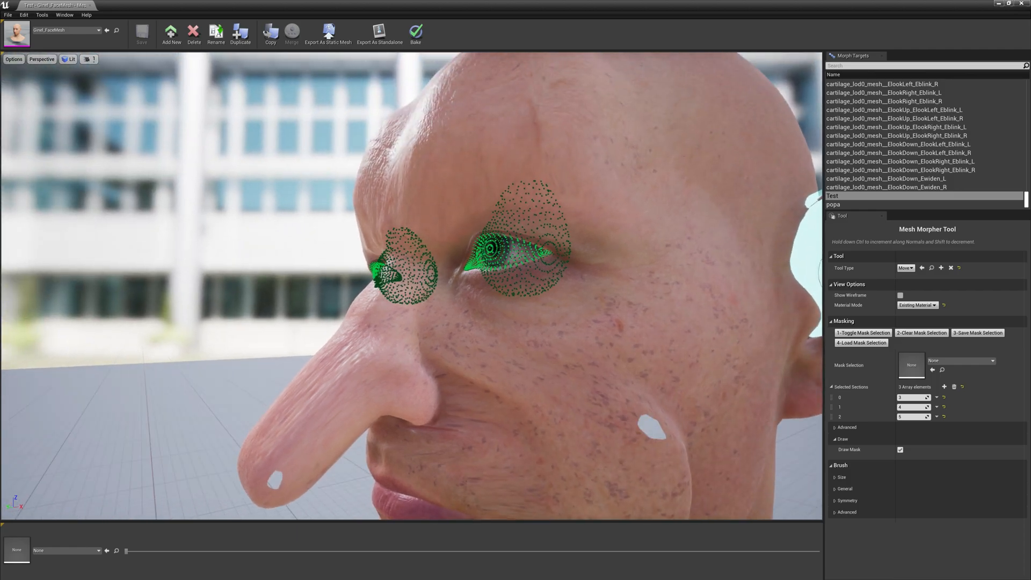
pyautogui.moveTo(944, 387)
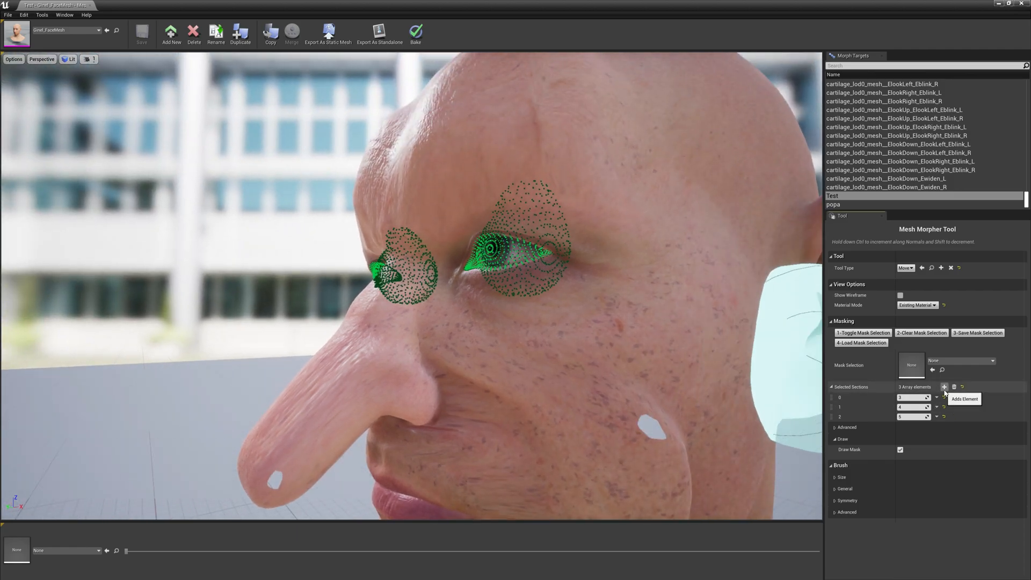
pyautogui.click(945, 387)
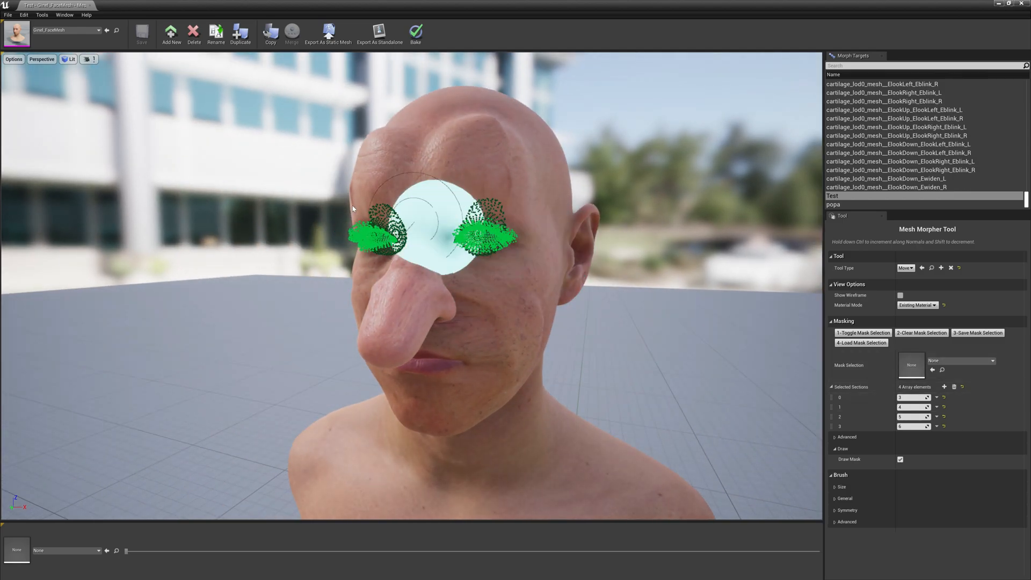
pyautogui.moveTo(609, 250)
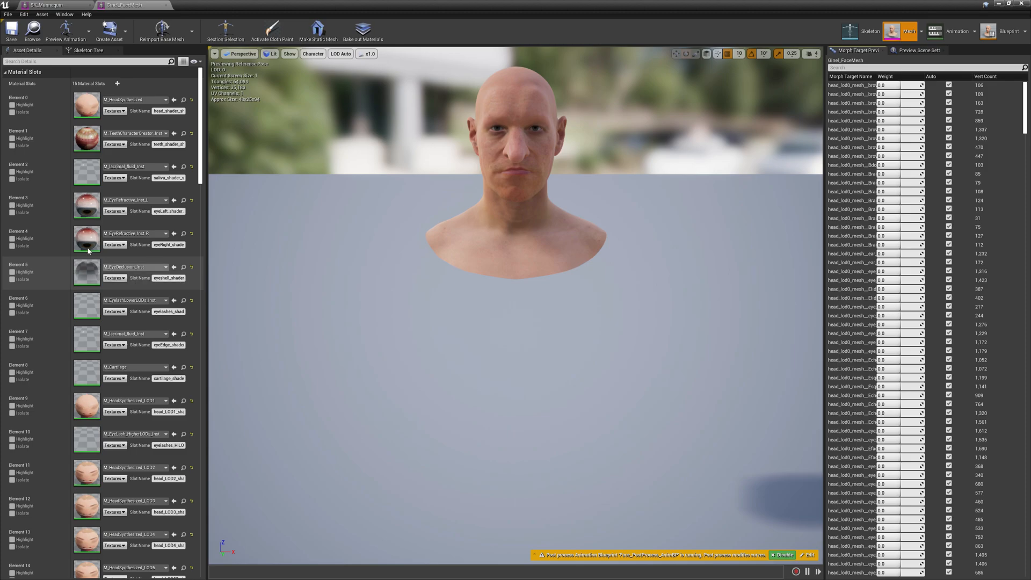
# Scroll through the face mesh's Material Slots in Asset Details
pyautogui.scroll(-3)
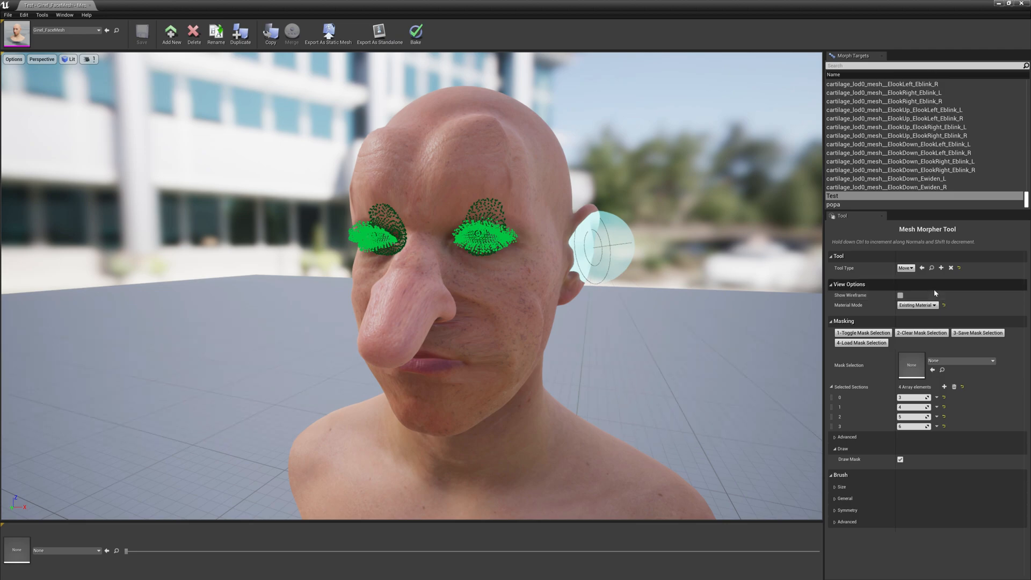
# Toggle mask painting, brush over both ears, and orbit to check the mask
pyautogui.click(912, 364)
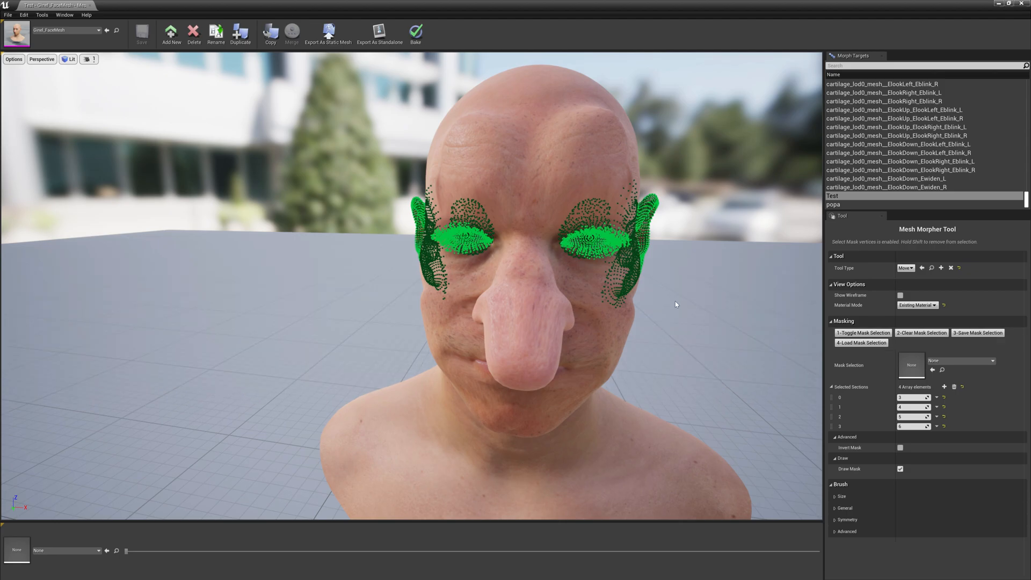
pyautogui.moveTo(674, 305); pyautogui.dragTo(493, 329)
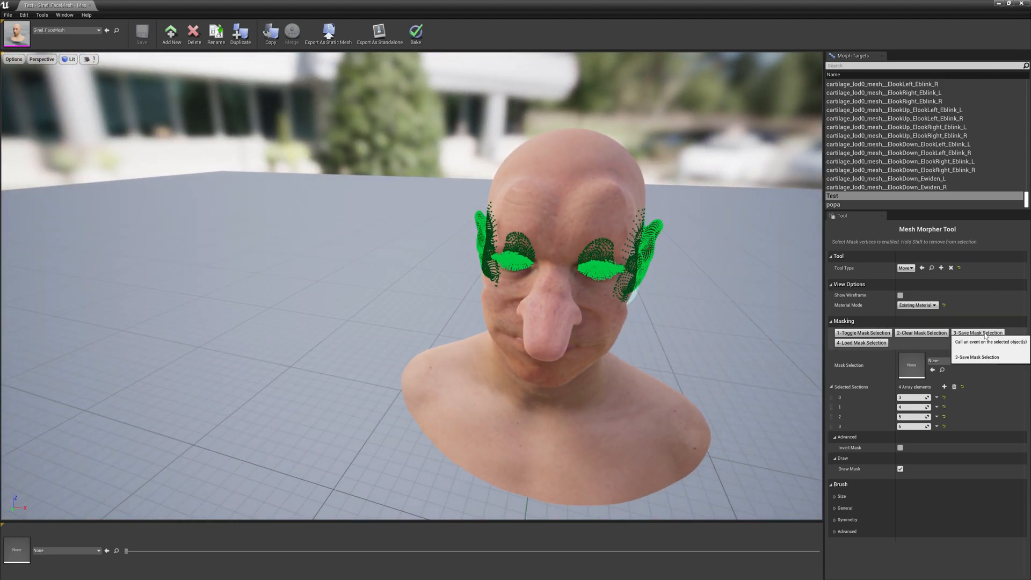
# Save the mask selection as 'EyesandEars' in the MaskSelections folder
pyautogui.click(977, 332)
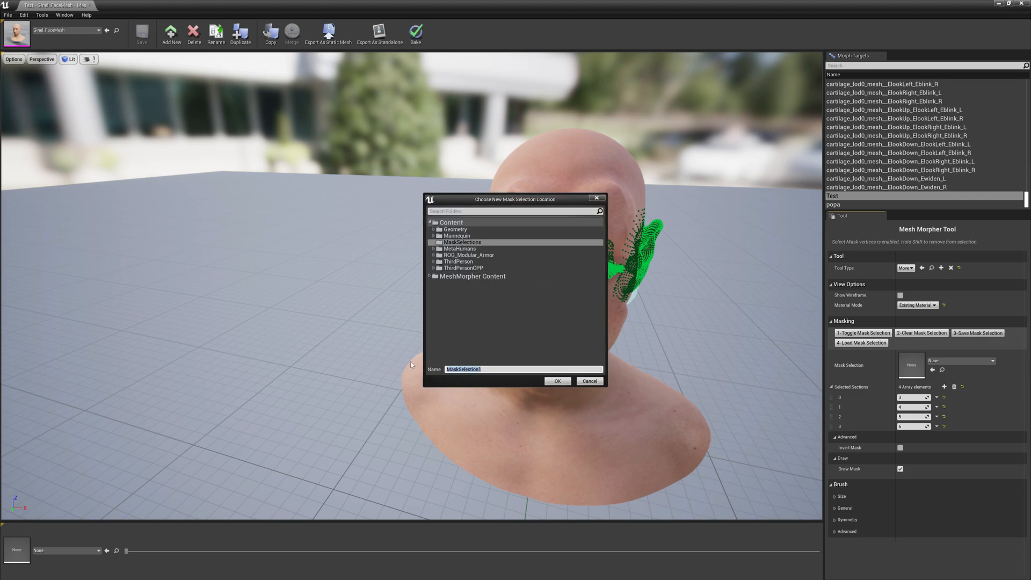
pyautogui.write('EyesandEars')
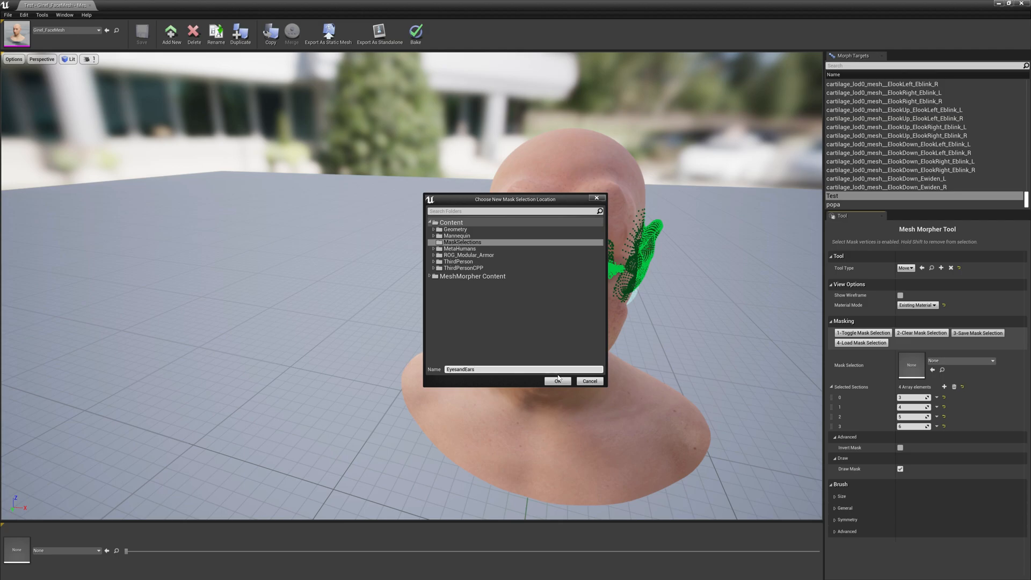
pyautogui.click(557, 380)
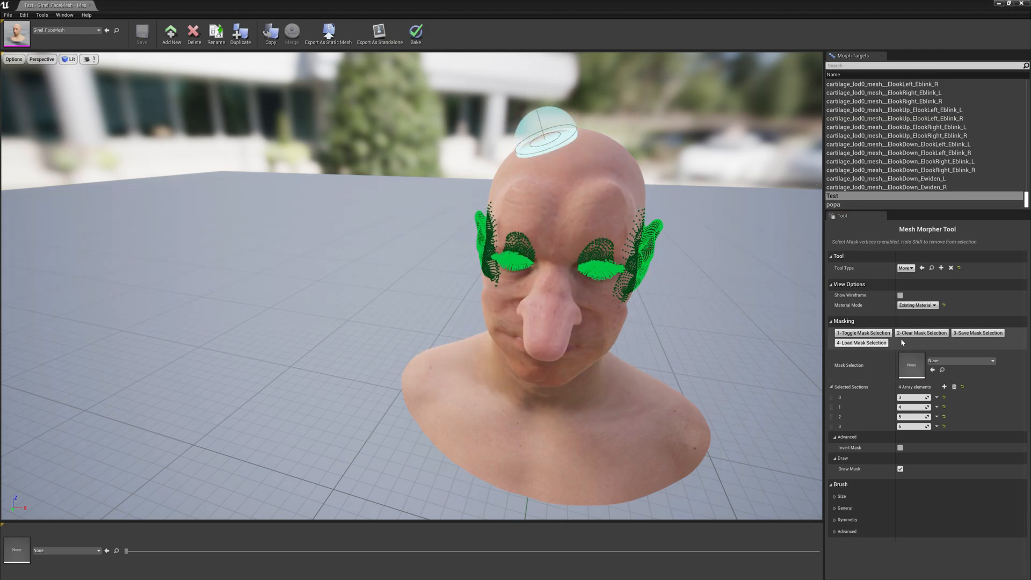
# Remove all Selected Sections elements, leaving zero masked sections
pyautogui.click(953, 386)
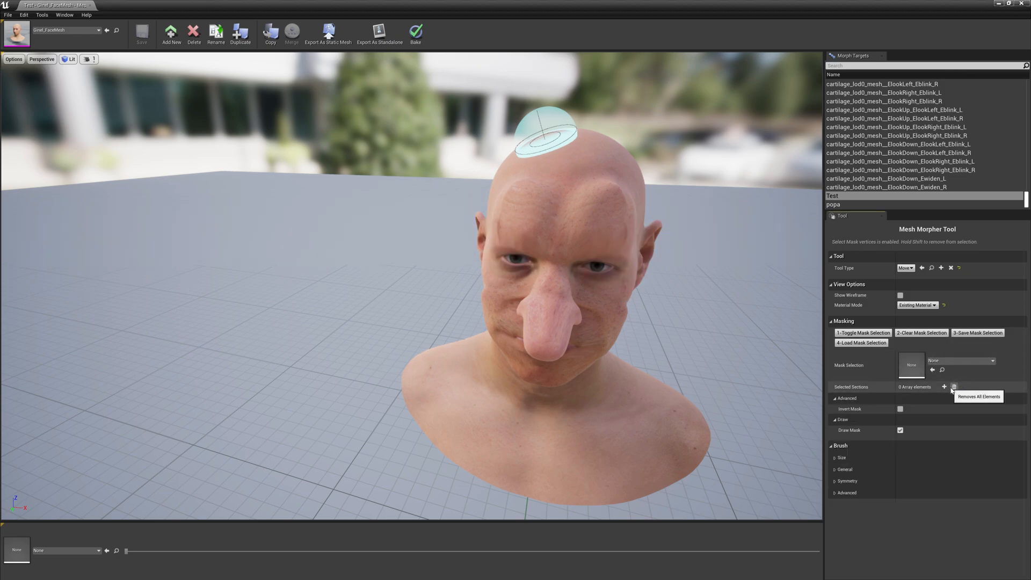
pyautogui.moveTo(860, 343)
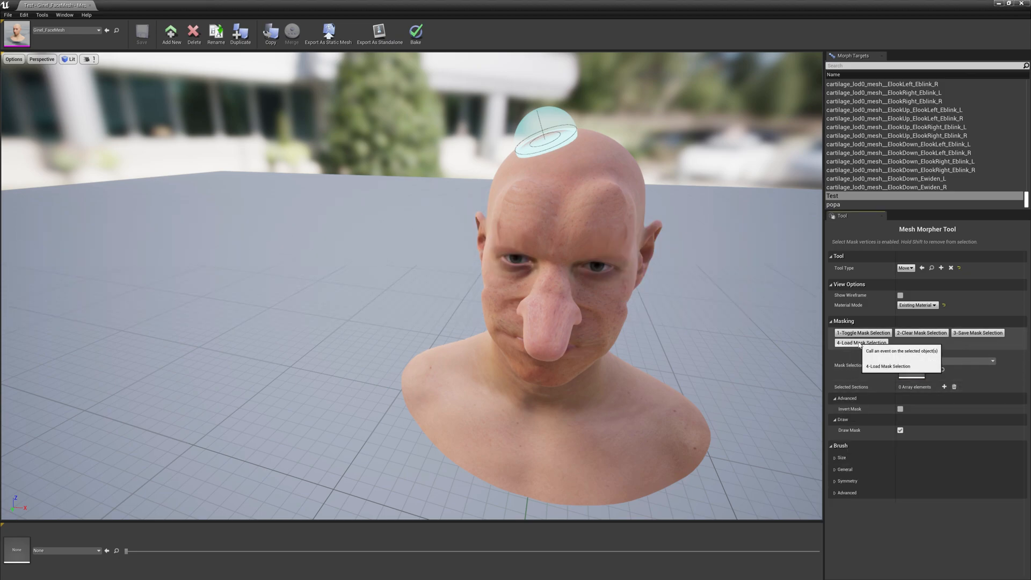